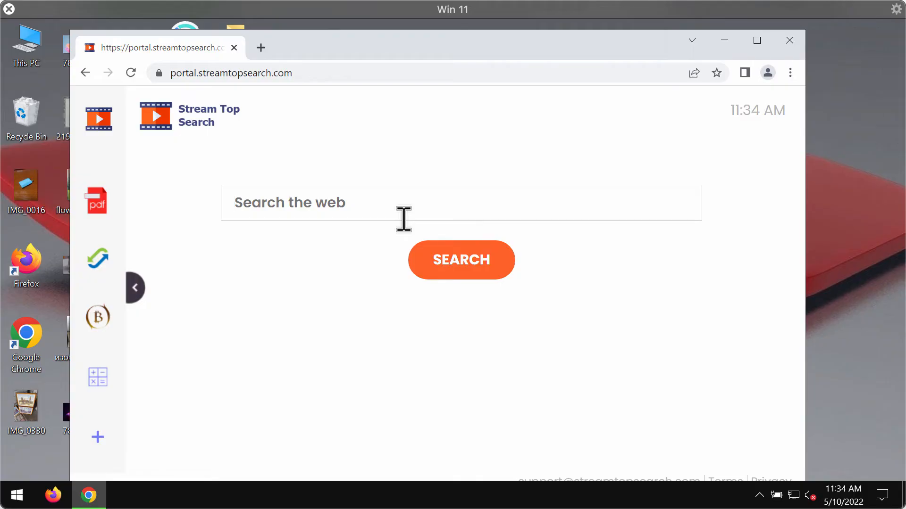
# - Show the Stream Top Search start page full-screen with the search box focused
pyautogui.click(756, 41)
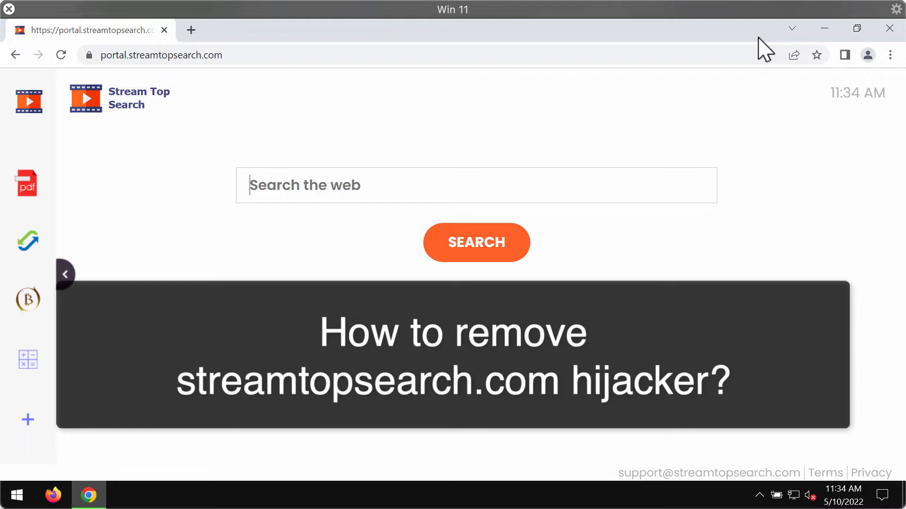
pyautogui.click(65, 275)
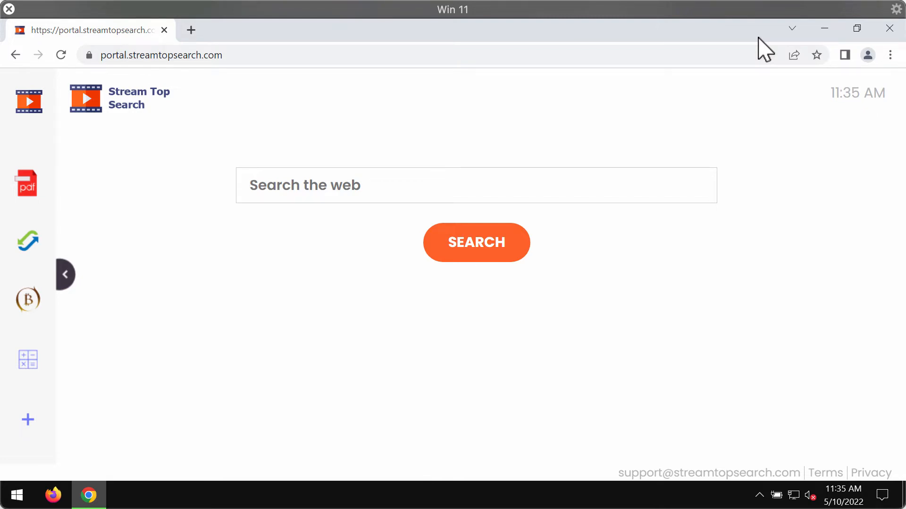
pyautogui.write('c')
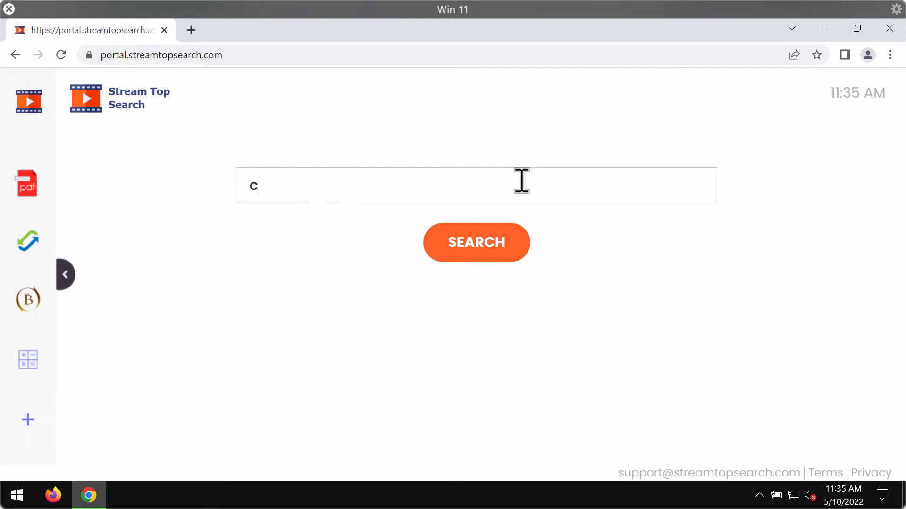
pyautogui.click(476, 242)
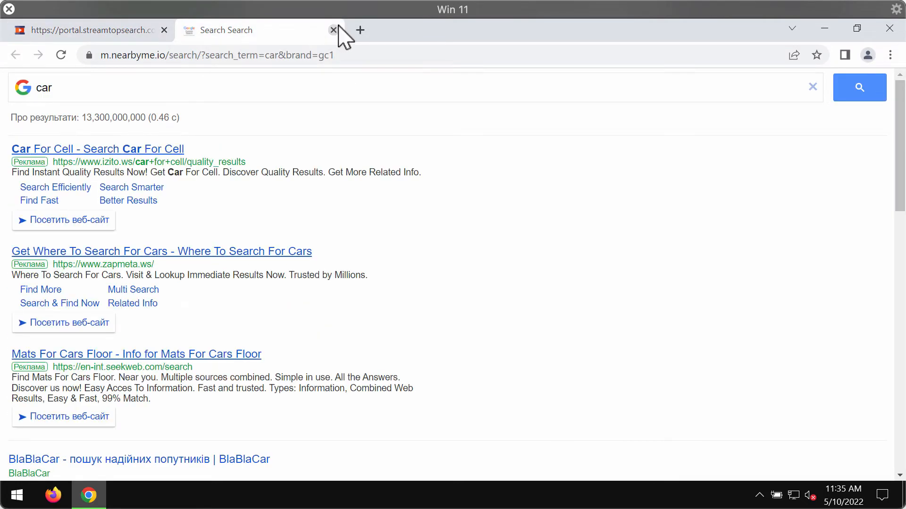
pyautogui.click(333, 29)
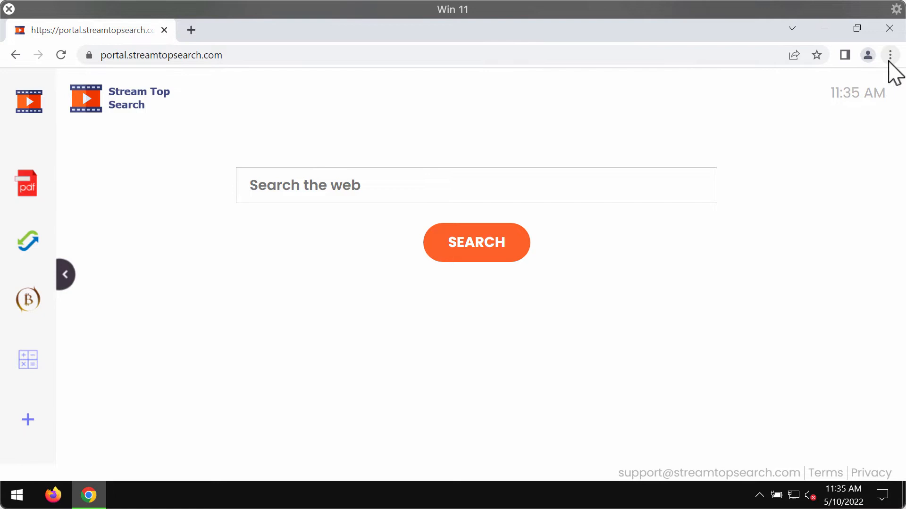
# - Load combocleaner.com in a new tab next to the Stream Top Search page
pyautogui.click(891, 55)
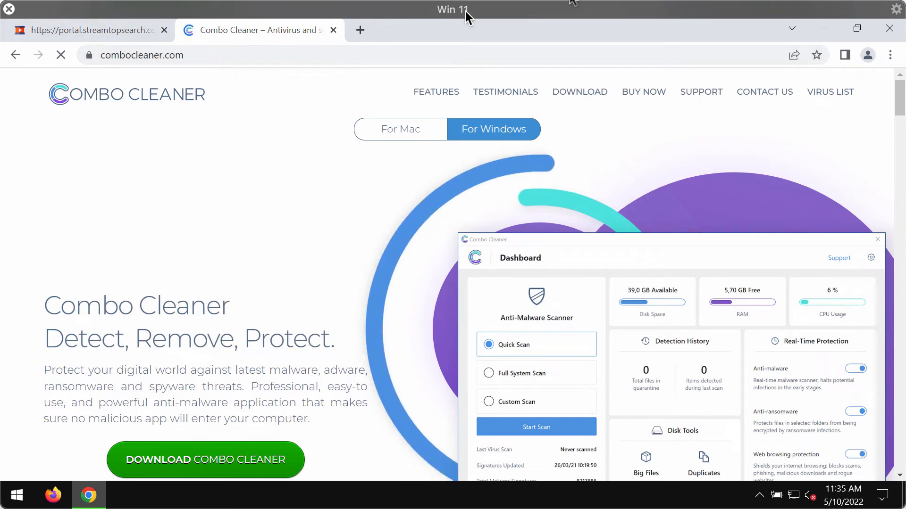
# - Minimize Chrome and launch Combo Cleaner from its desktop shortcut
pyautogui.click(204, 460)
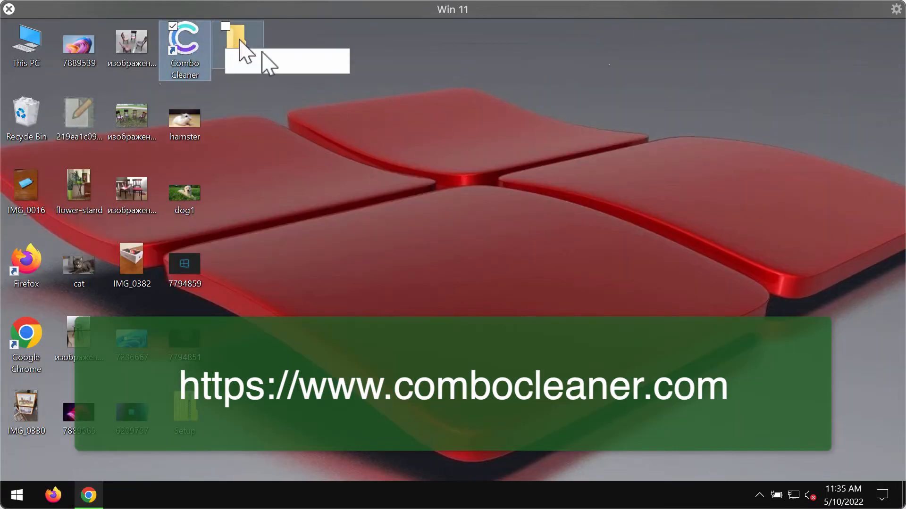
pyautogui.doubleClick(185, 40)
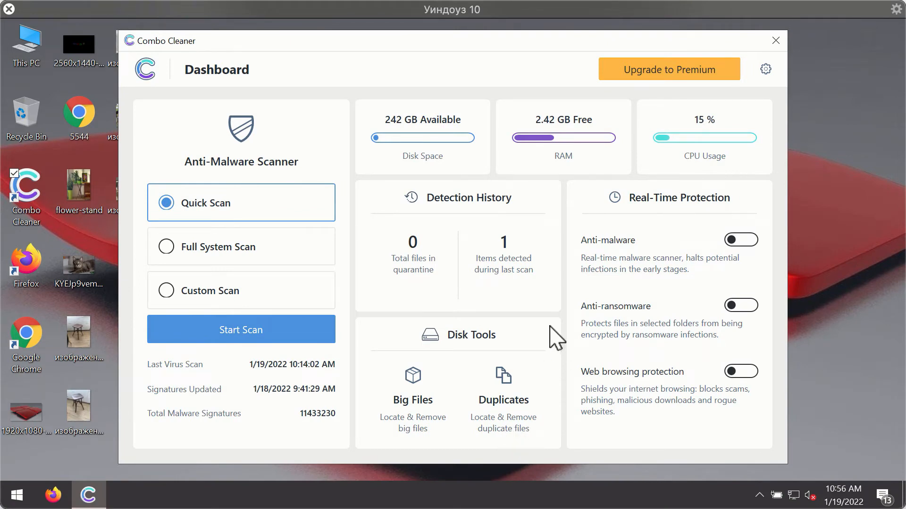
pyautogui.moveTo(591, 145)
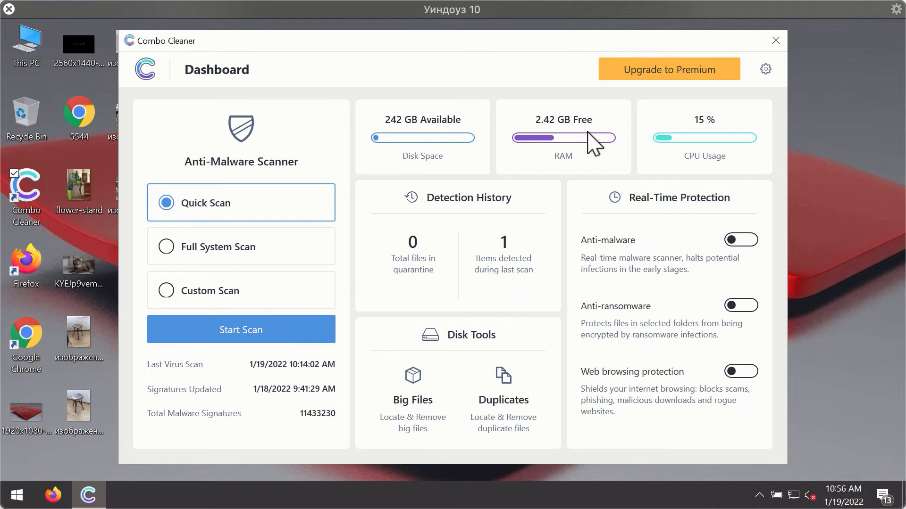
pyautogui.moveTo(257, 236)
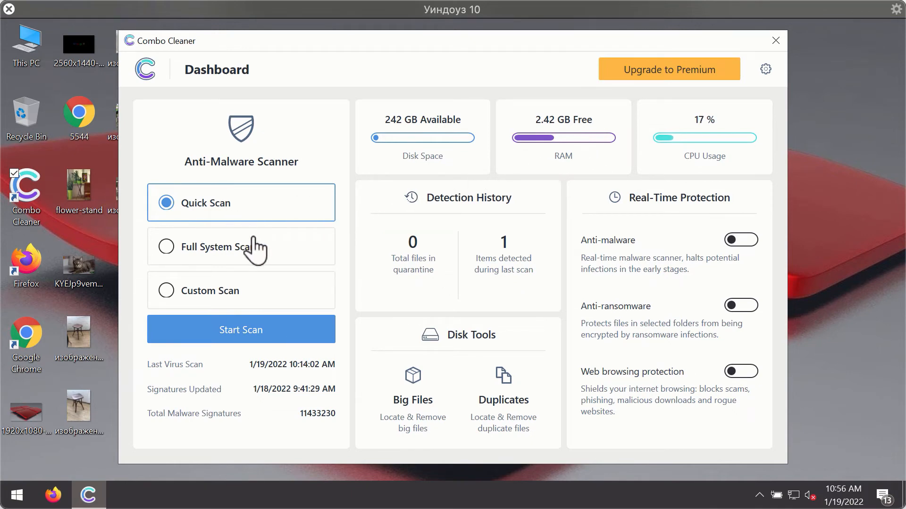
pyautogui.moveTo(276, 346)
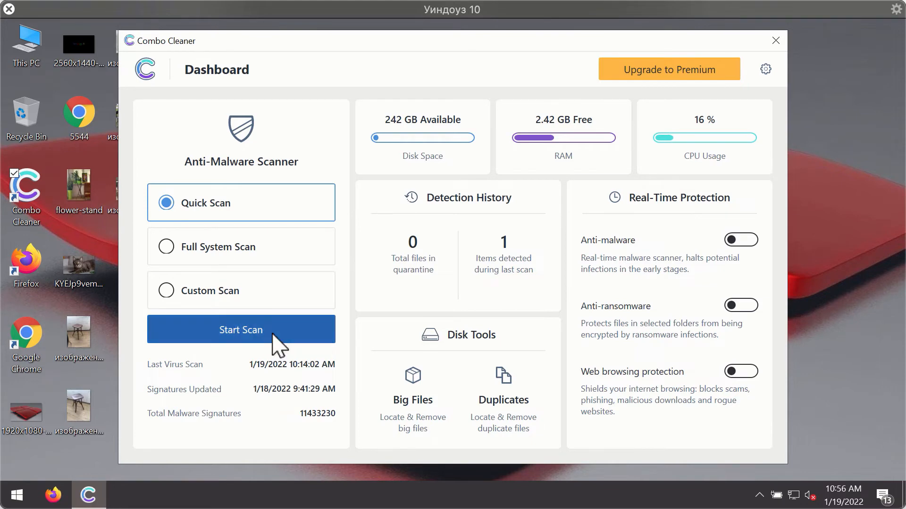
# - Start a Quick Scan from the Combo Cleaner Dashboard
pyautogui.click(241, 330)
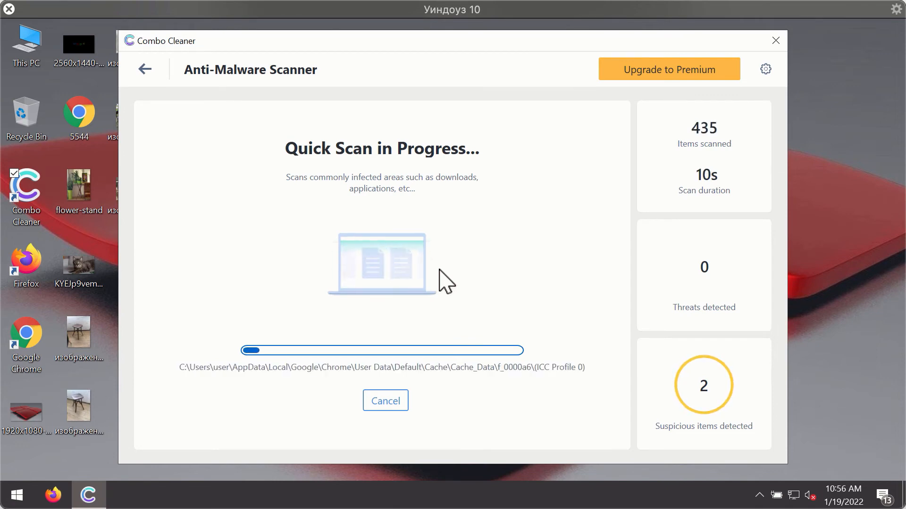
pyautogui.moveTo(564, 266)
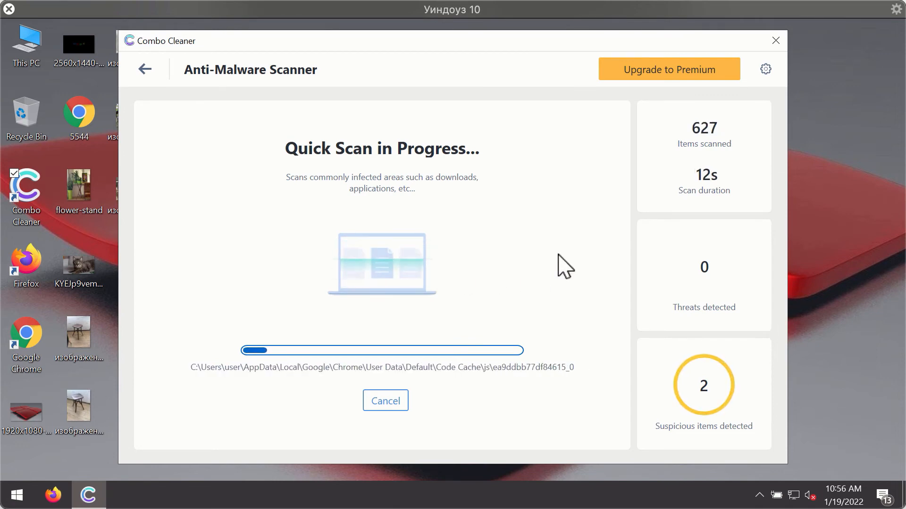
pyautogui.moveTo(584, 213)
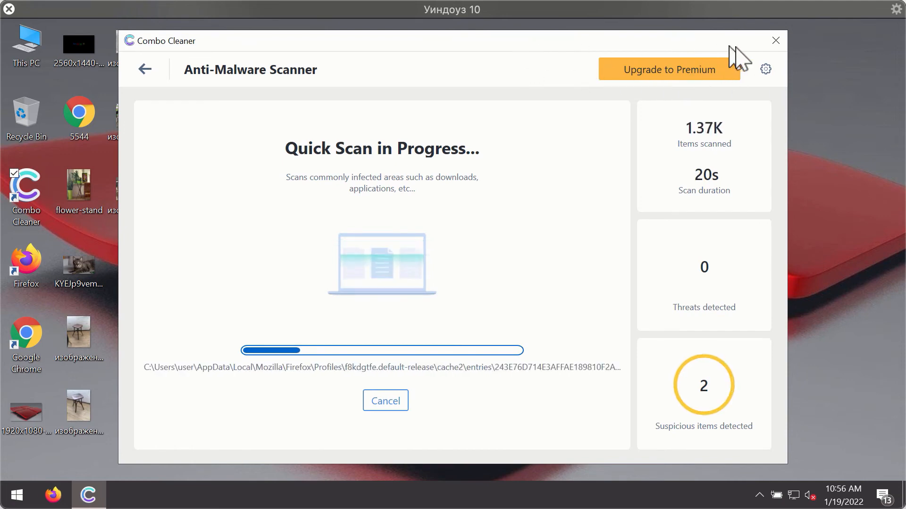
# - Open Combo Cleaner's General settings while the scan continues
pyautogui.click(765, 69)
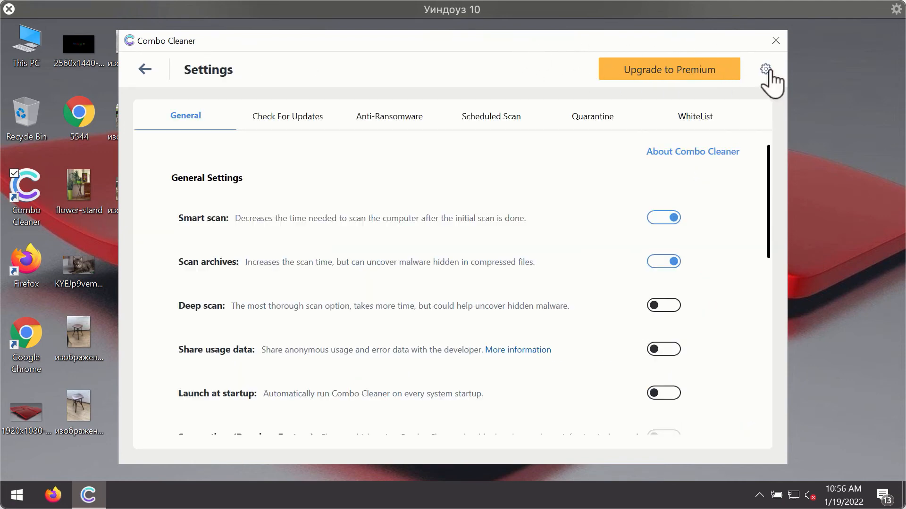
pyautogui.moveTo(383, 115)
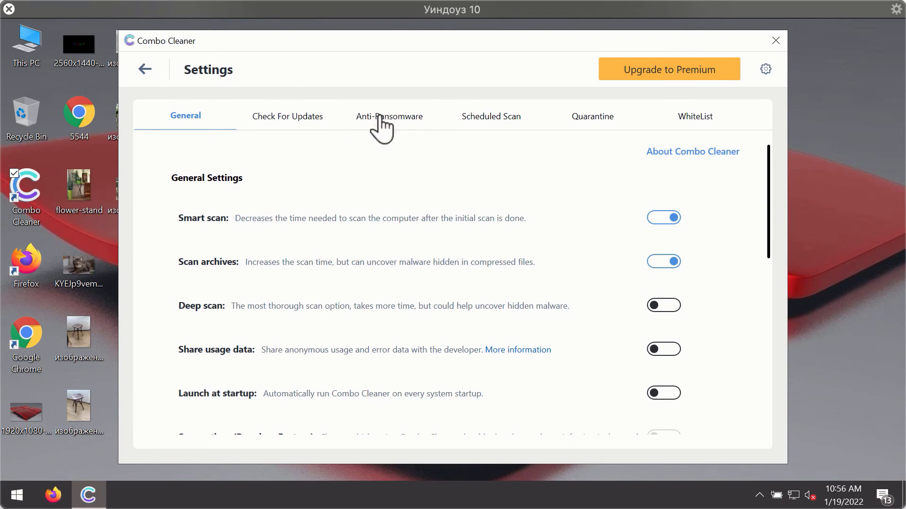
# - View the Anti-Ransomware settings, then return to the Dashboard
pyautogui.click(389, 116)
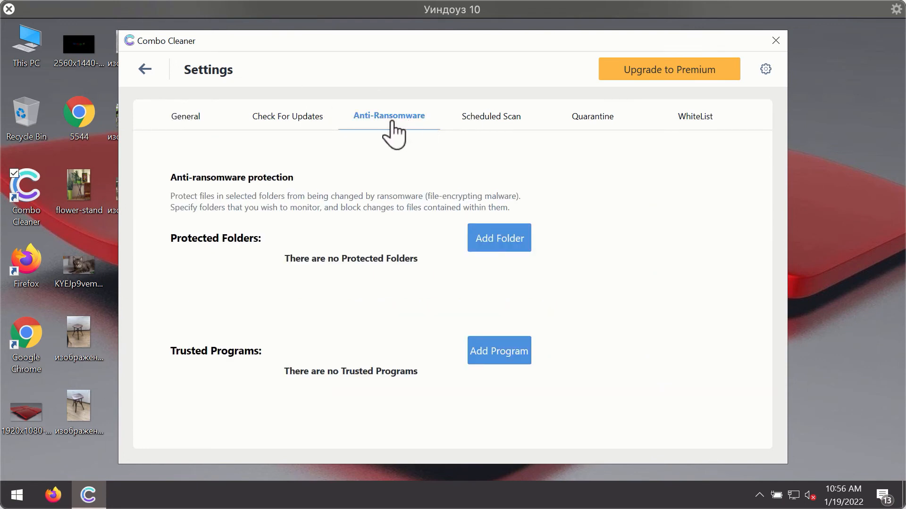
pyautogui.moveTo(373, 126)
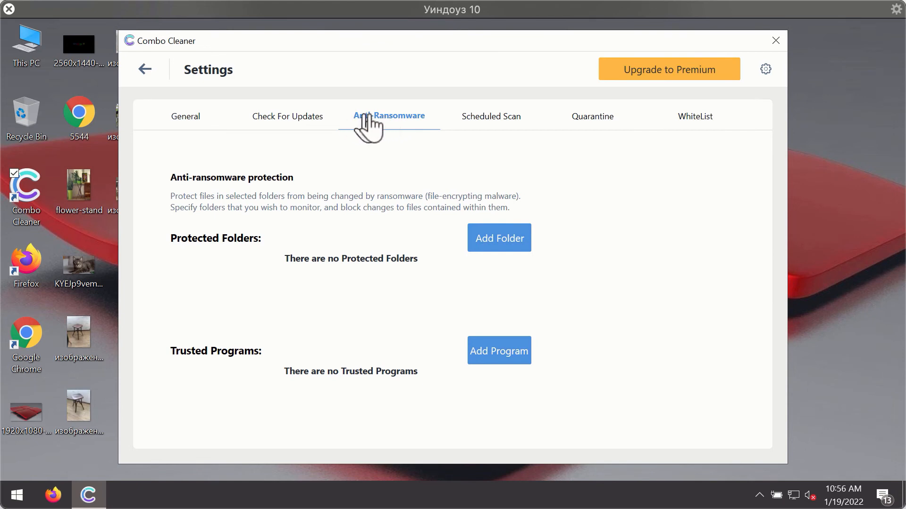
pyautogui.moveTo(491, 98)
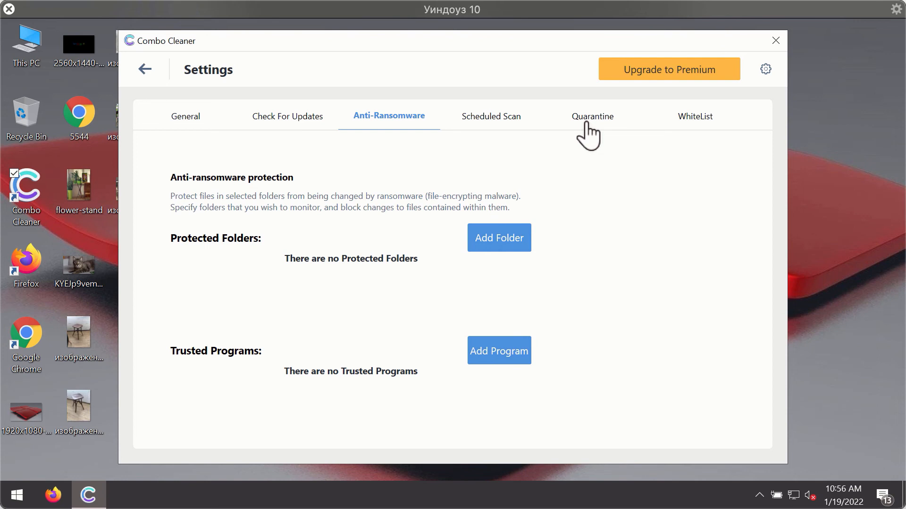
pyautogui.moveTo(559, 66)
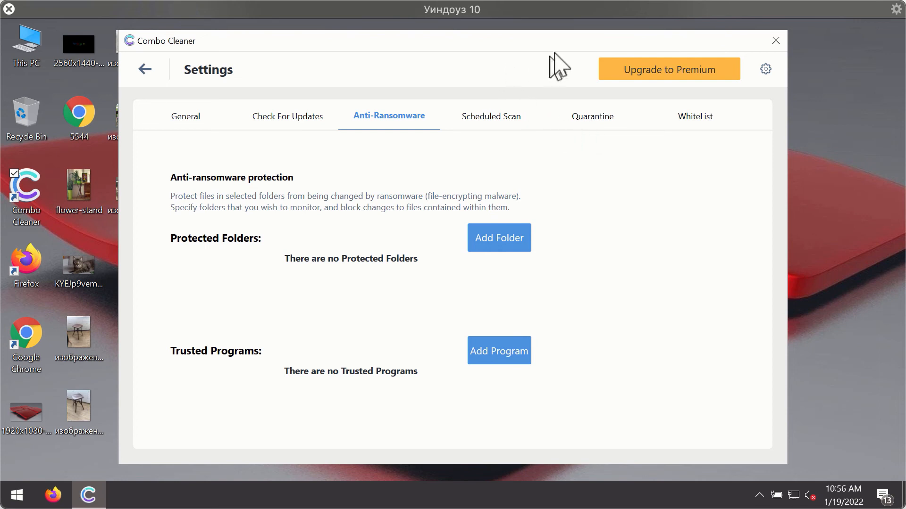
pyautogui.moveTo(222, 90)
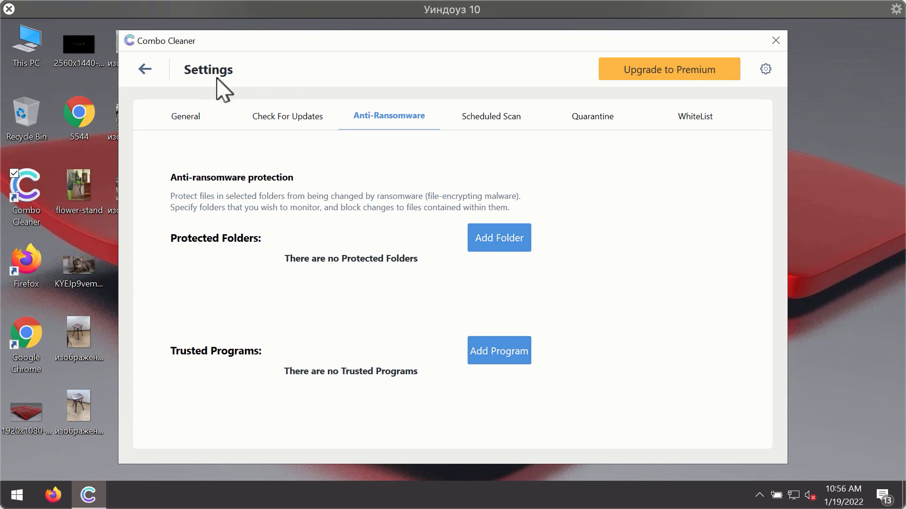
pyautogui.click(144, 69)
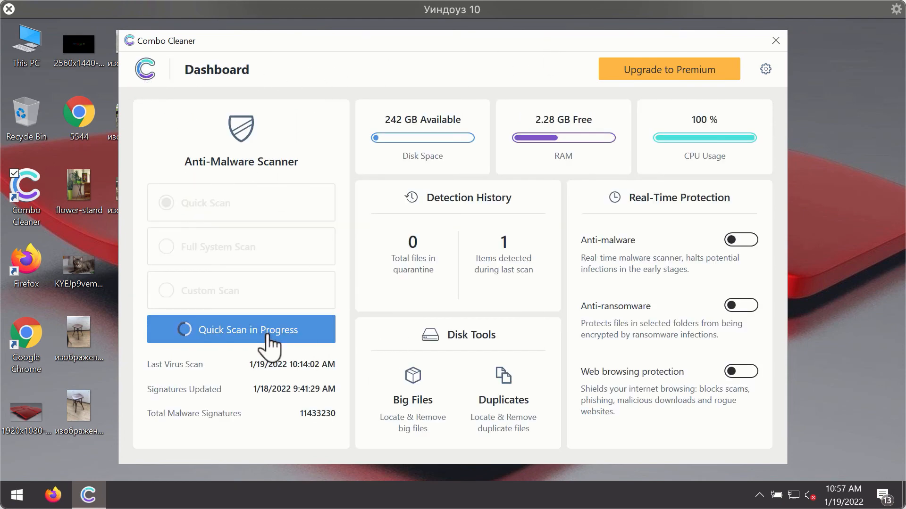
# - Open the scanner view and see news-central.org Ads and topraw.net Ads detected
pyautogui.click(241, 329)
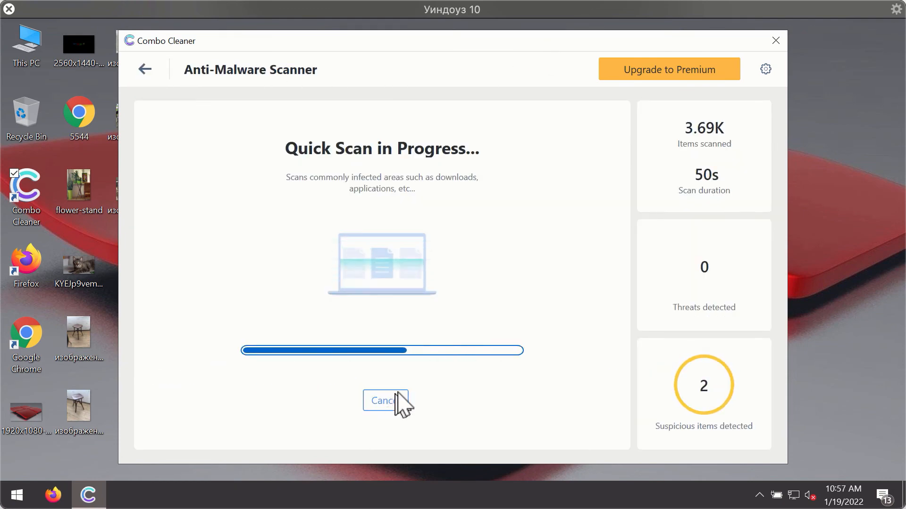
pyautogui.click(384, 401)
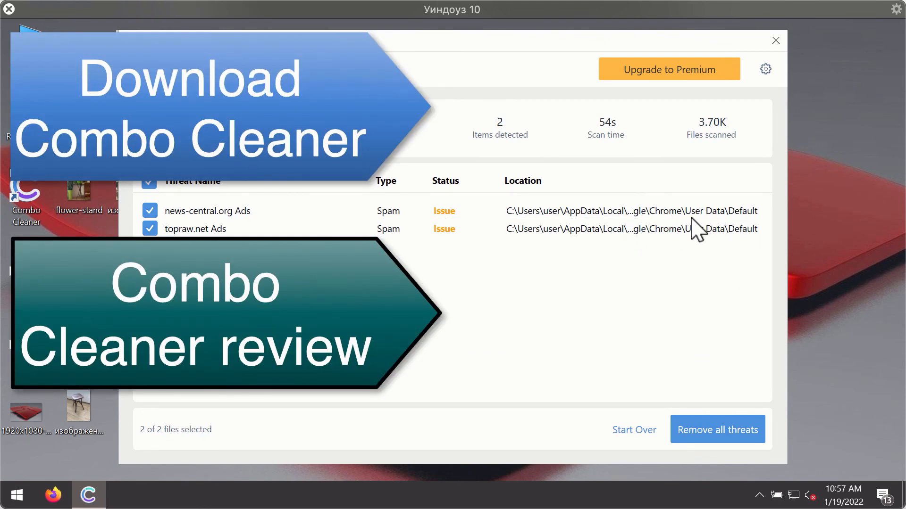
pyautogui.moveTo(729, 152)
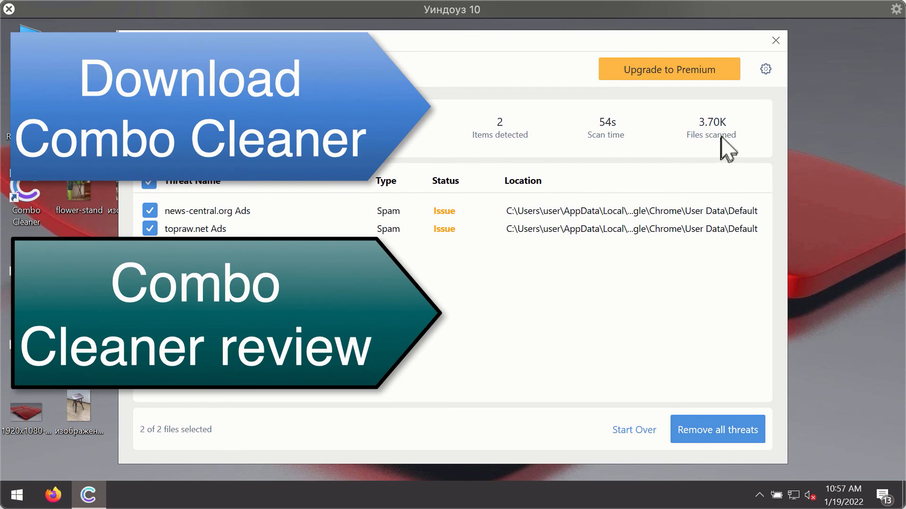
pyautogui.moveTo(666, 231)
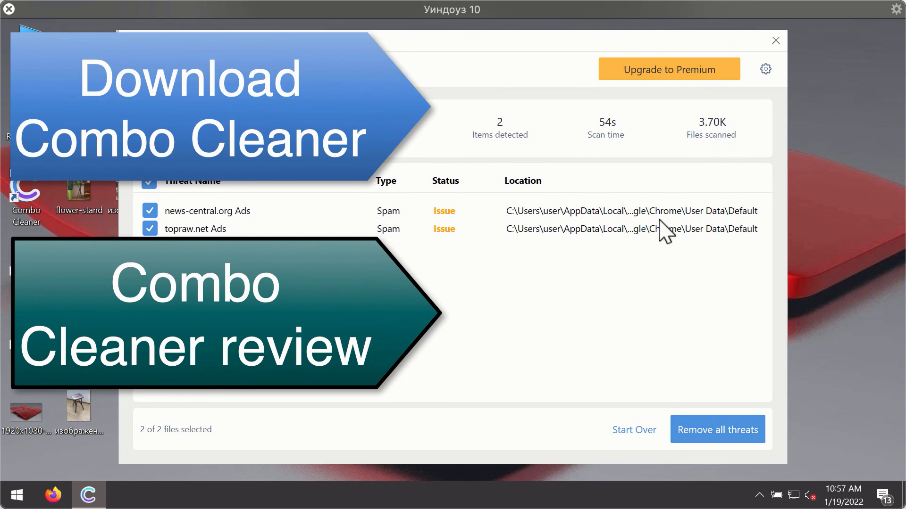